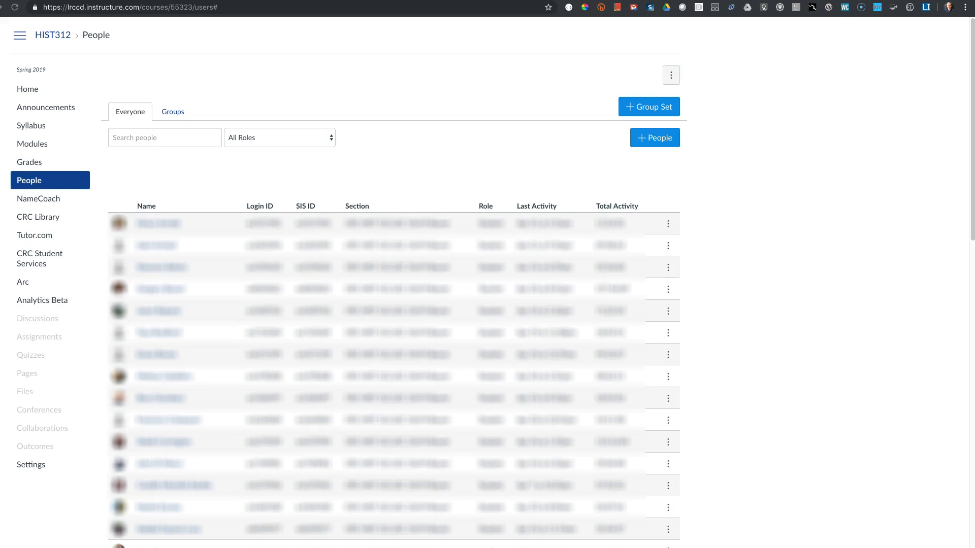
mouse_move(170, 143)
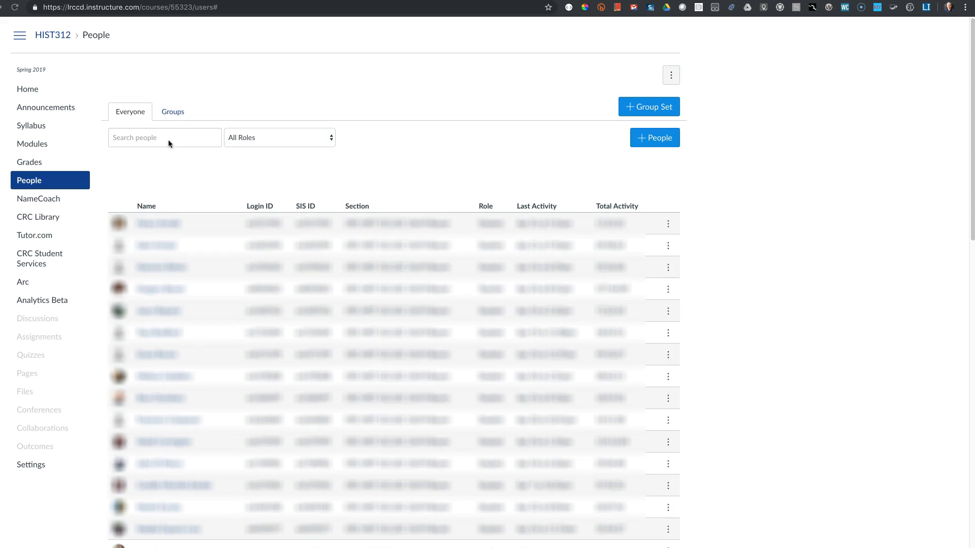
Load the HIST312 People roster on the lrccd.test.instructure.com test domain
click(165, 138)
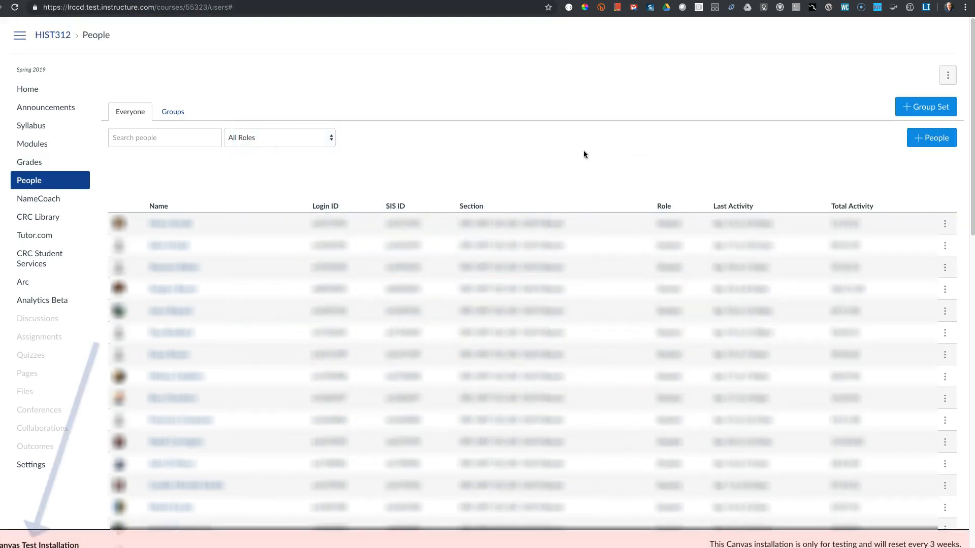
mouse_move(931, 137)
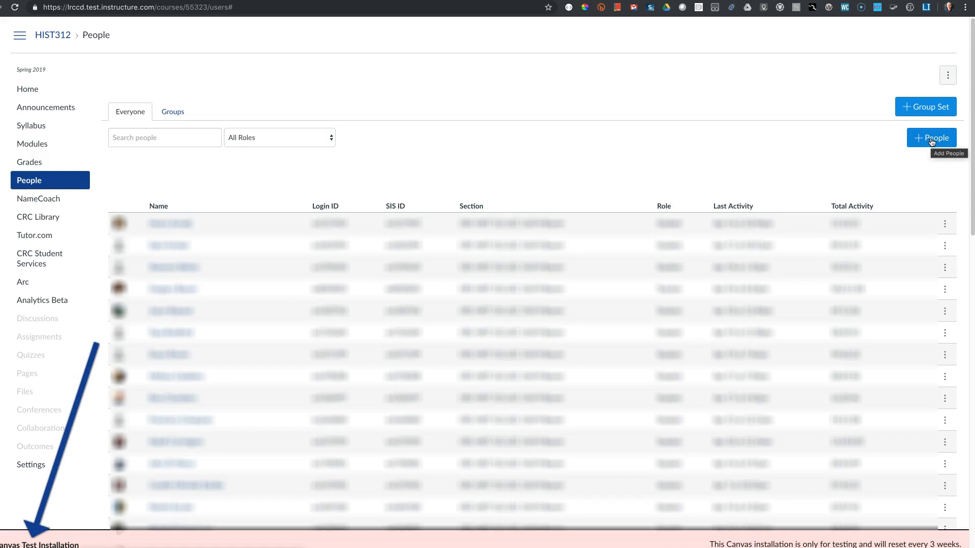
Add the removed student back to HIST312 by Login ID through the Add People dialog
click(932, 137)
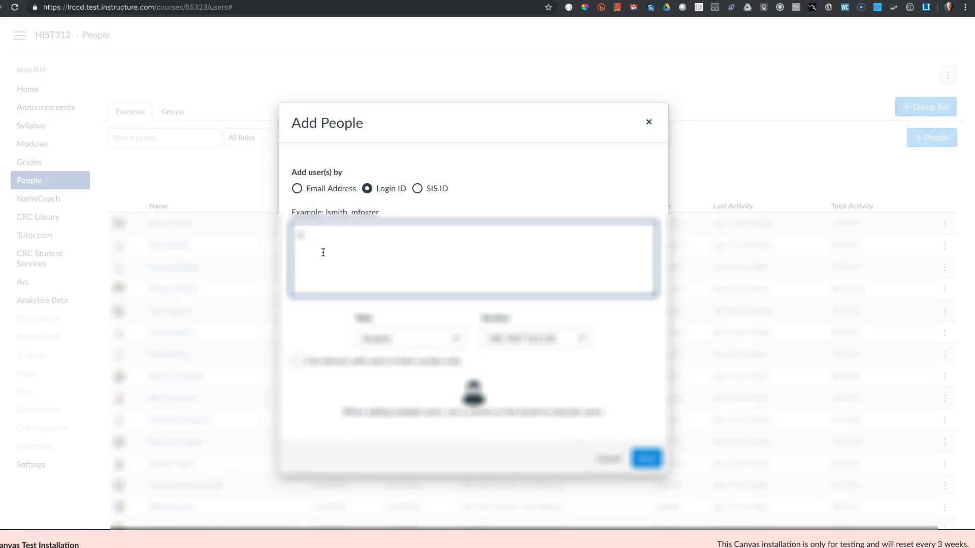
click(649, 122)
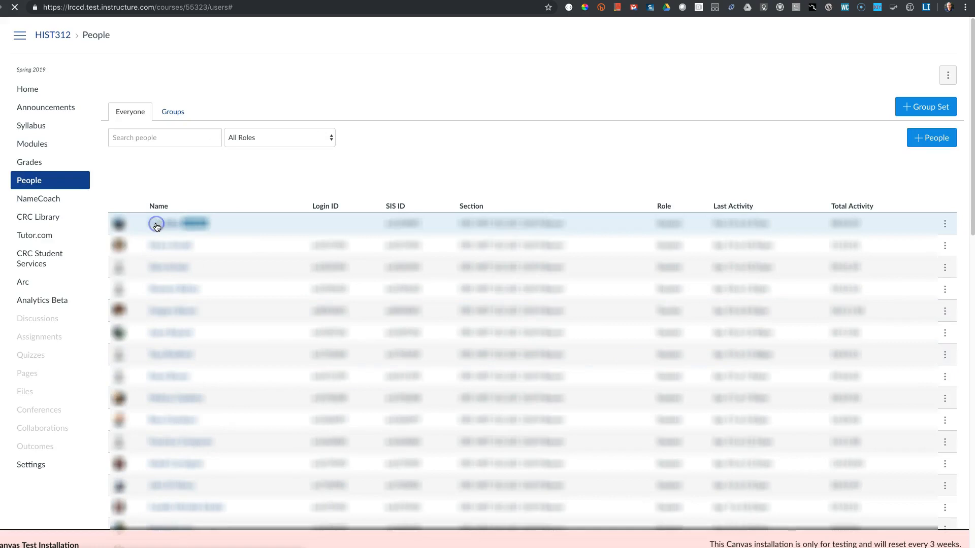
View the student's Access Report and locate the Pre-course survey participation on Jan 27, 2019 10:32am
click(164, 223)
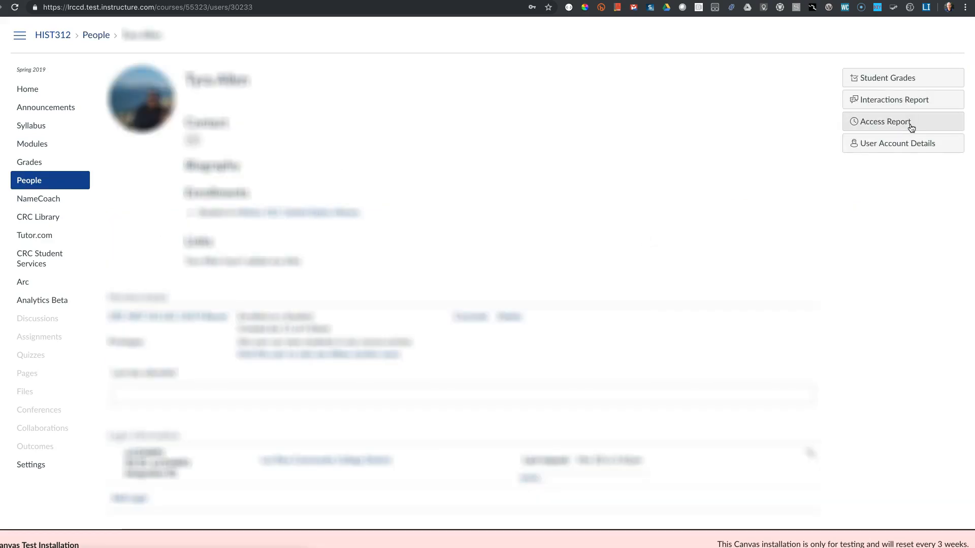
click(885, 121)
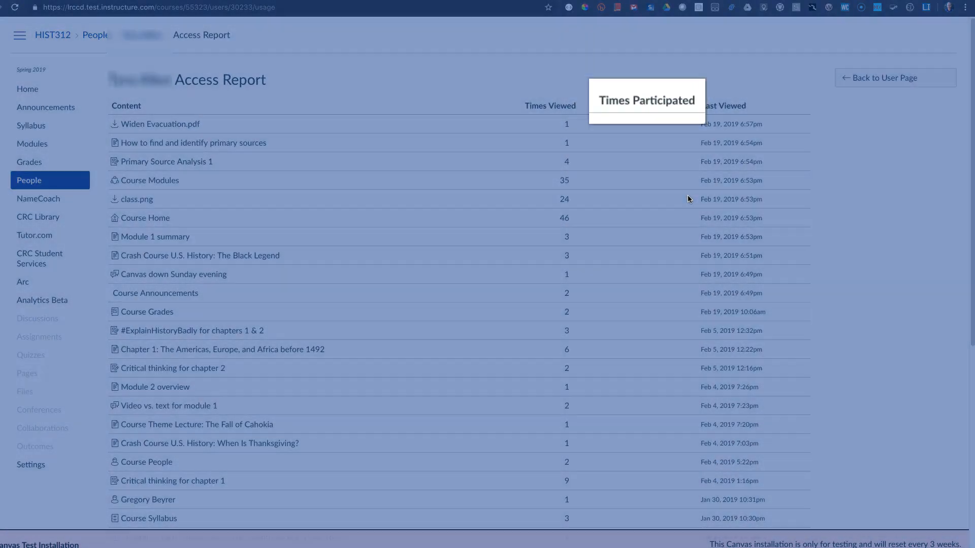
scroll(down, 3)
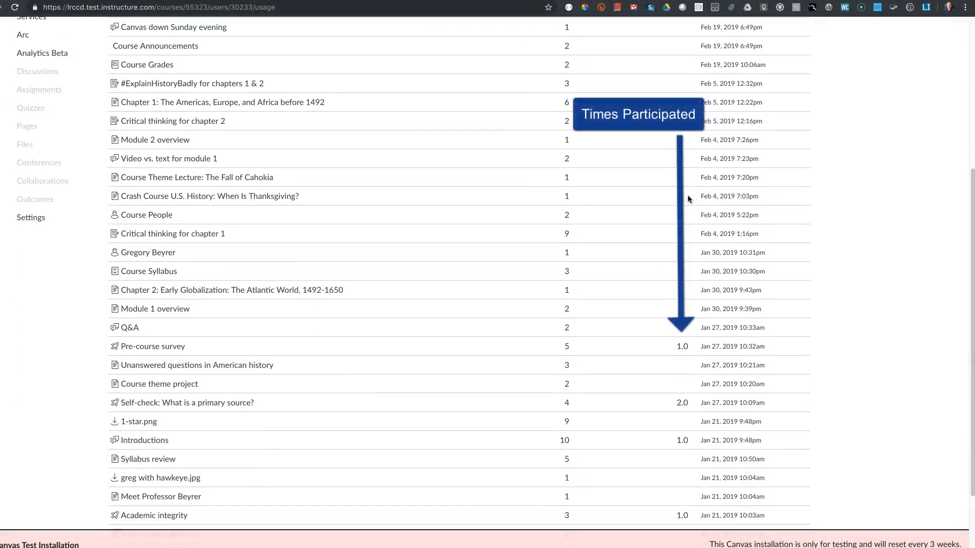
mouse_move(546, 348)
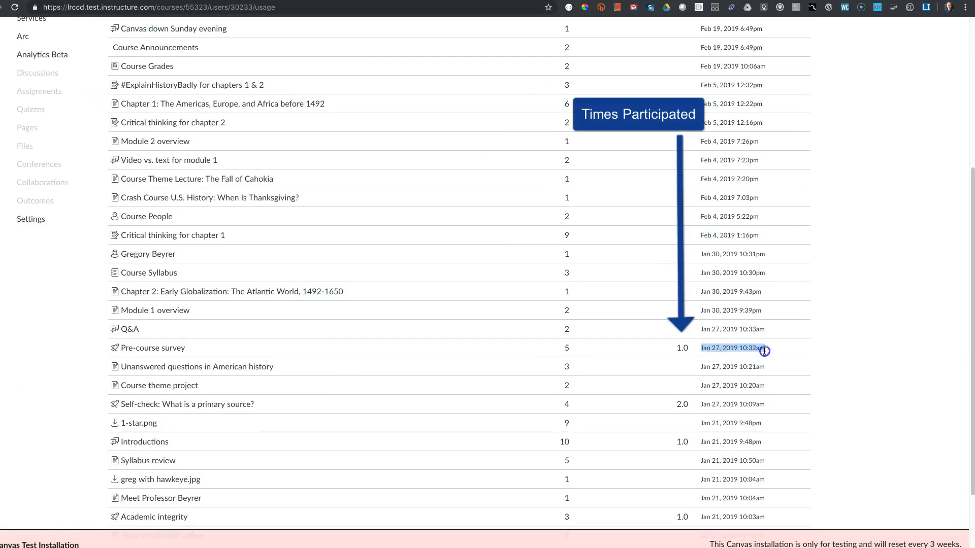
mouse_move(808, 356)
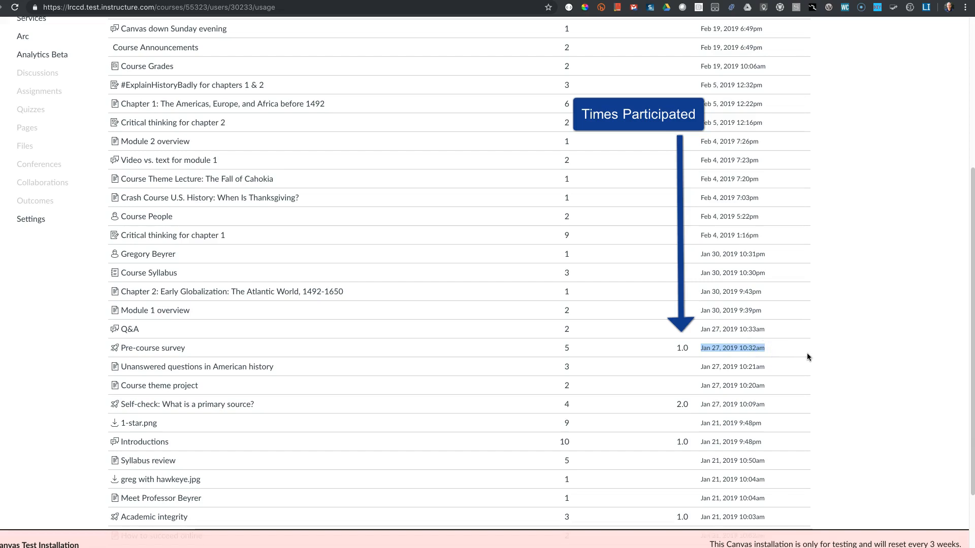